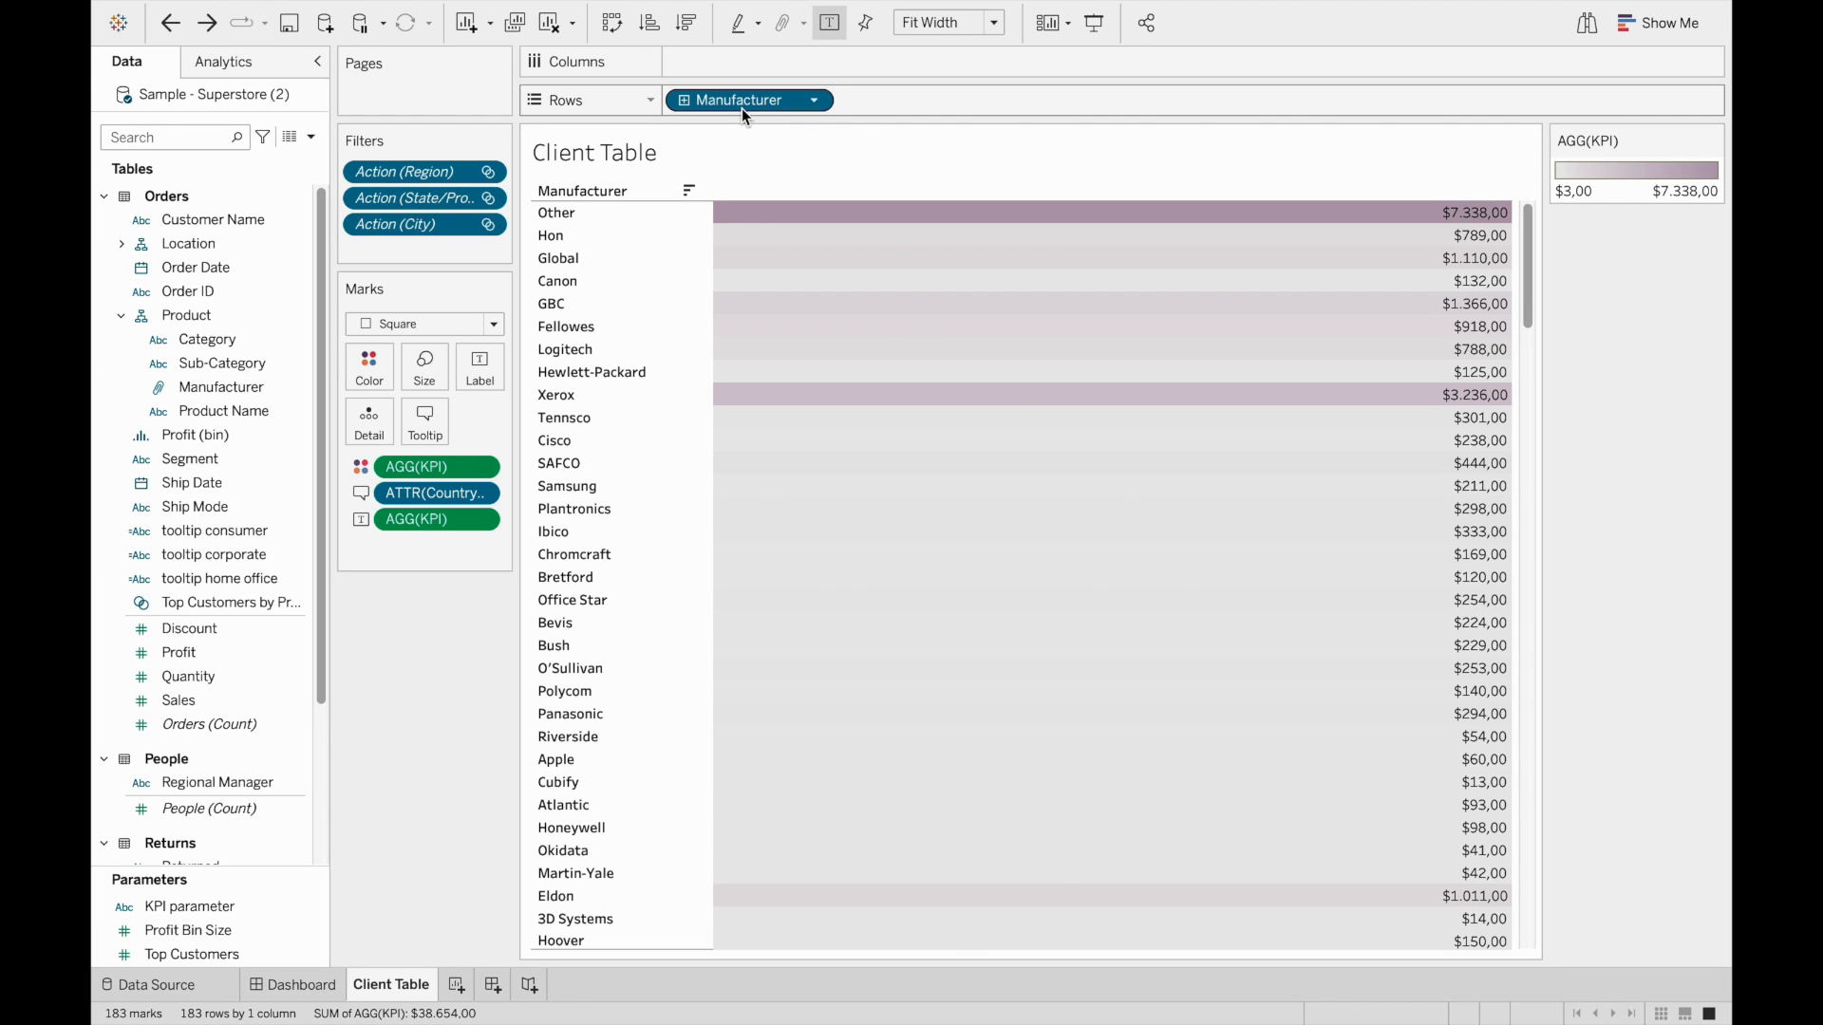
pyautogui.moveTo(745, 116)
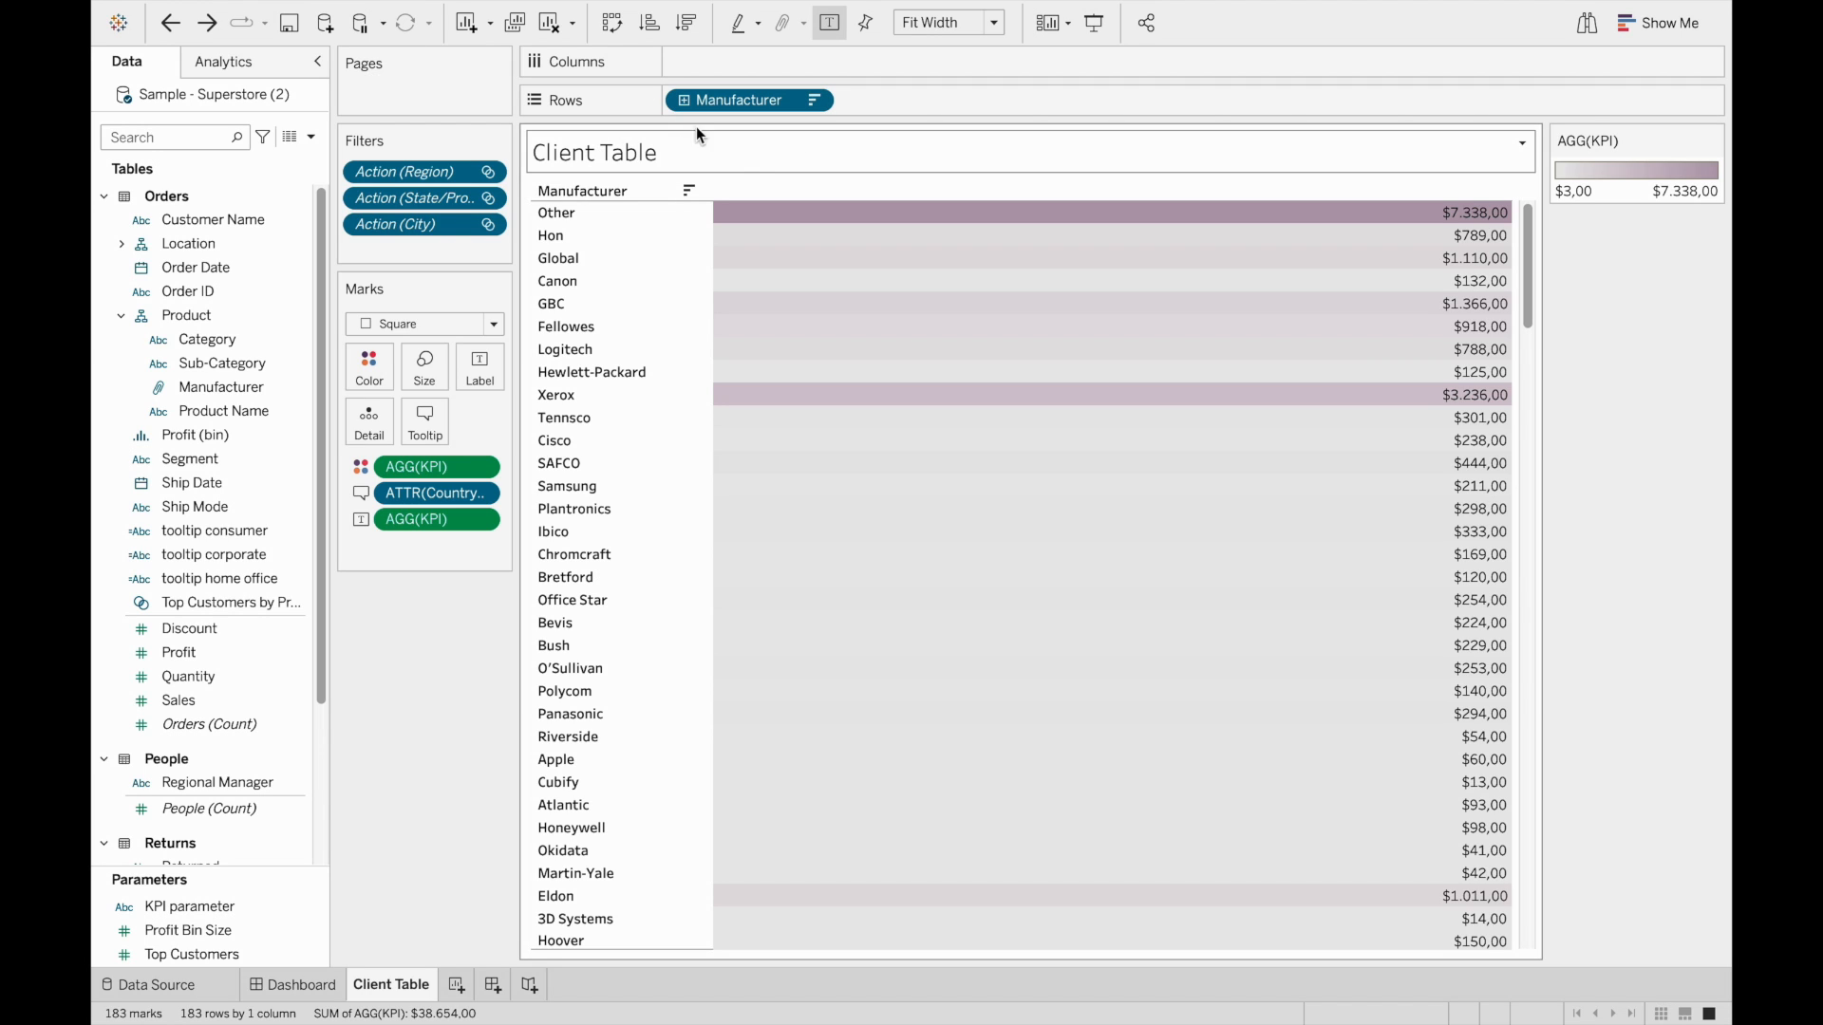
pyautogui.moveTo(748, 101)
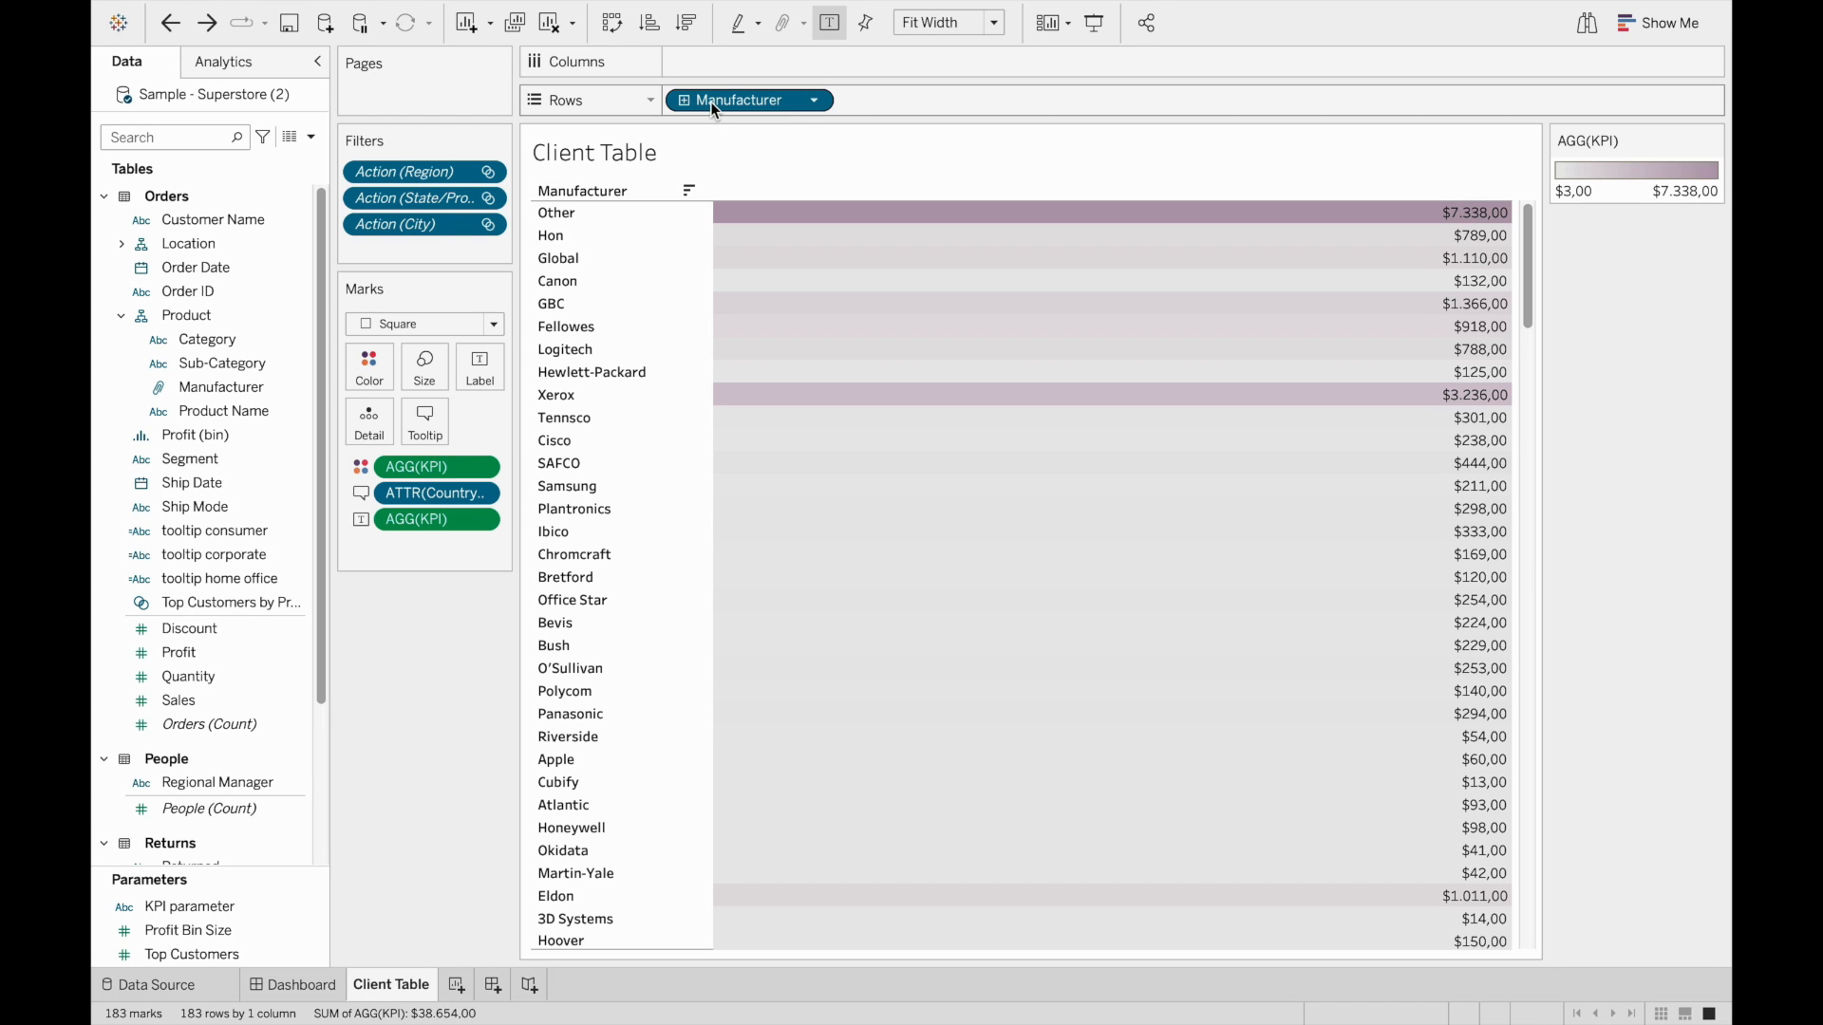
# - Attempt an inline edit of the Manufacturer pill on Rows, which reverts as invalid
pyautogui.doubleClick(736, 100)
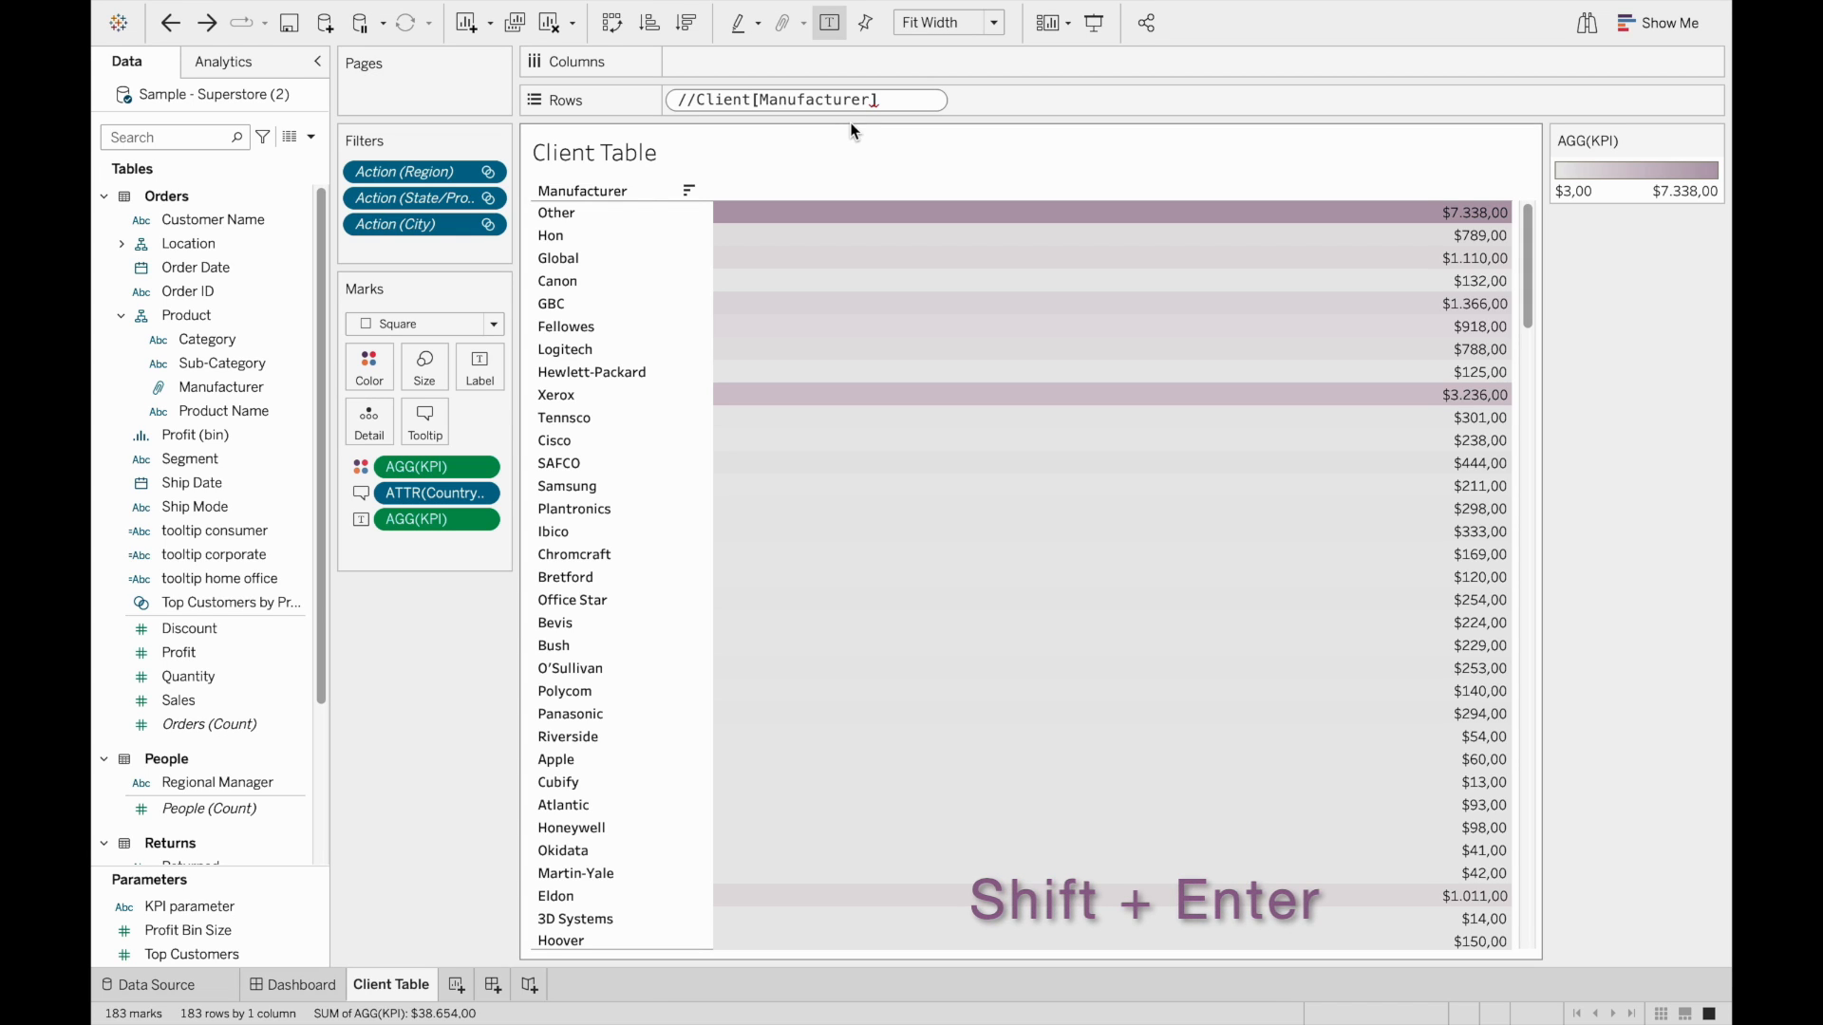
pyautogui.press('shift+enter')
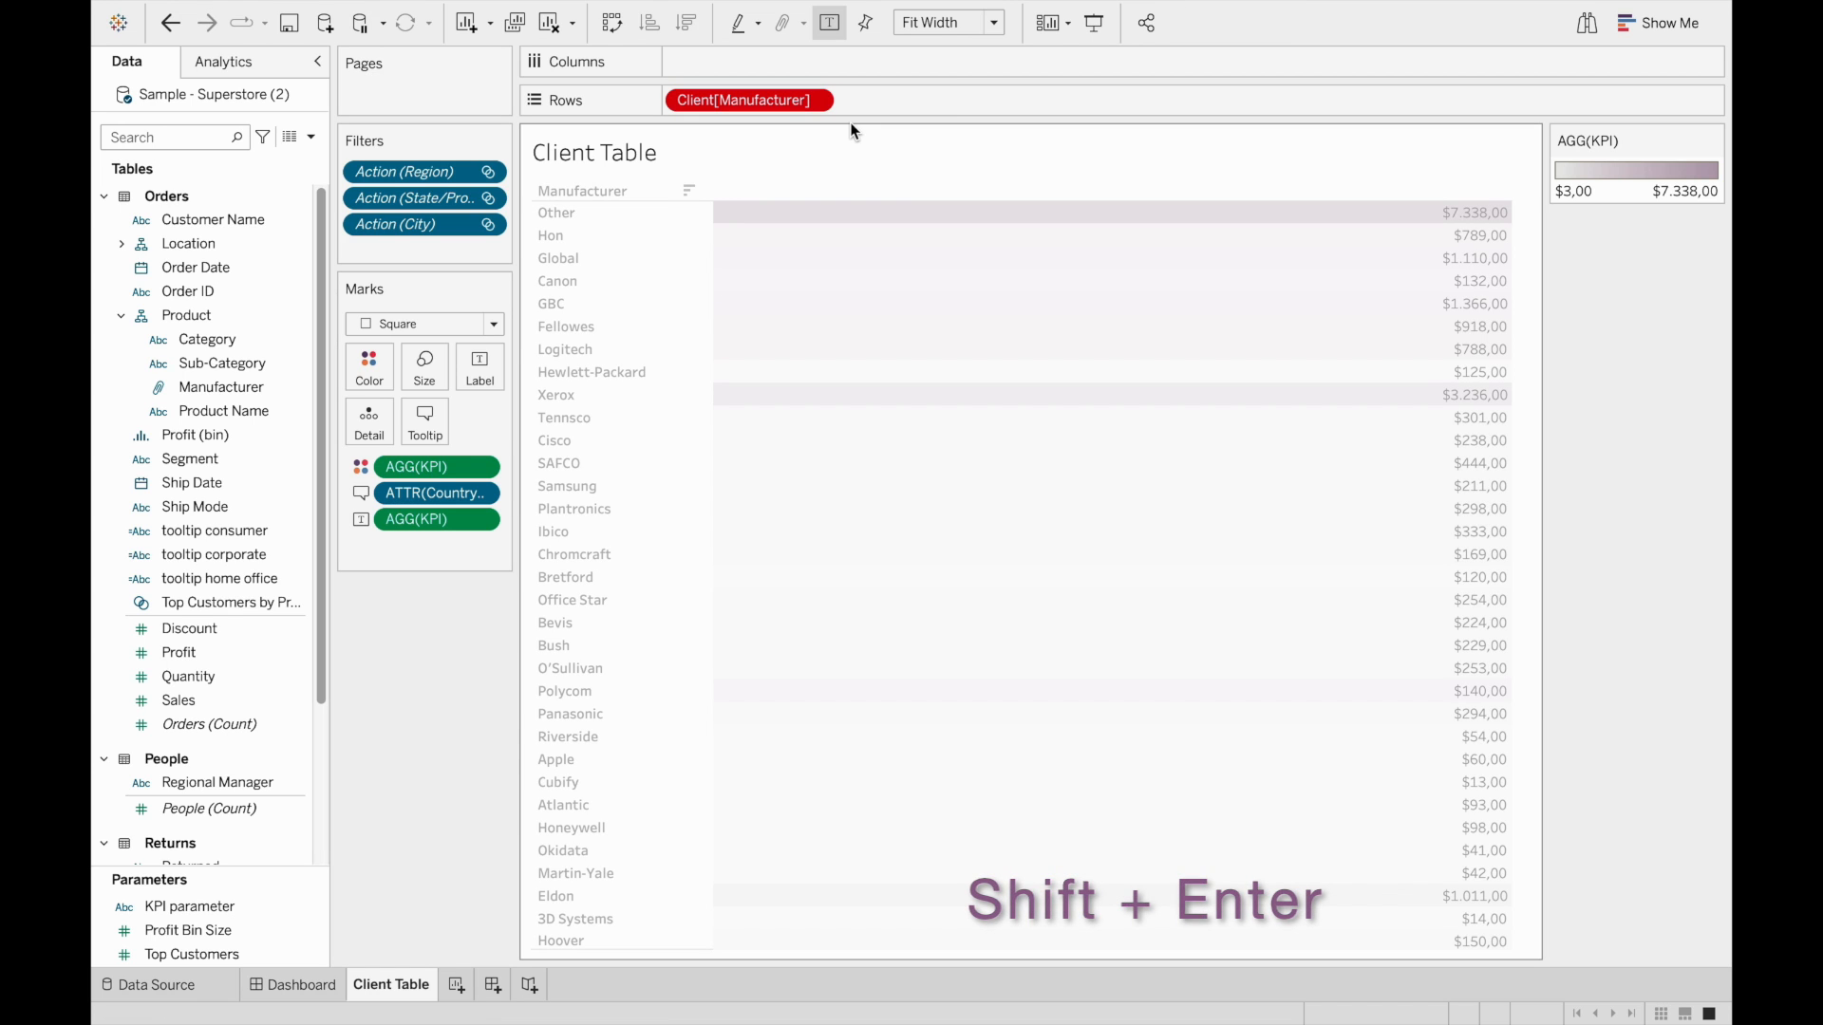
pyautogui.press('shift+enter')
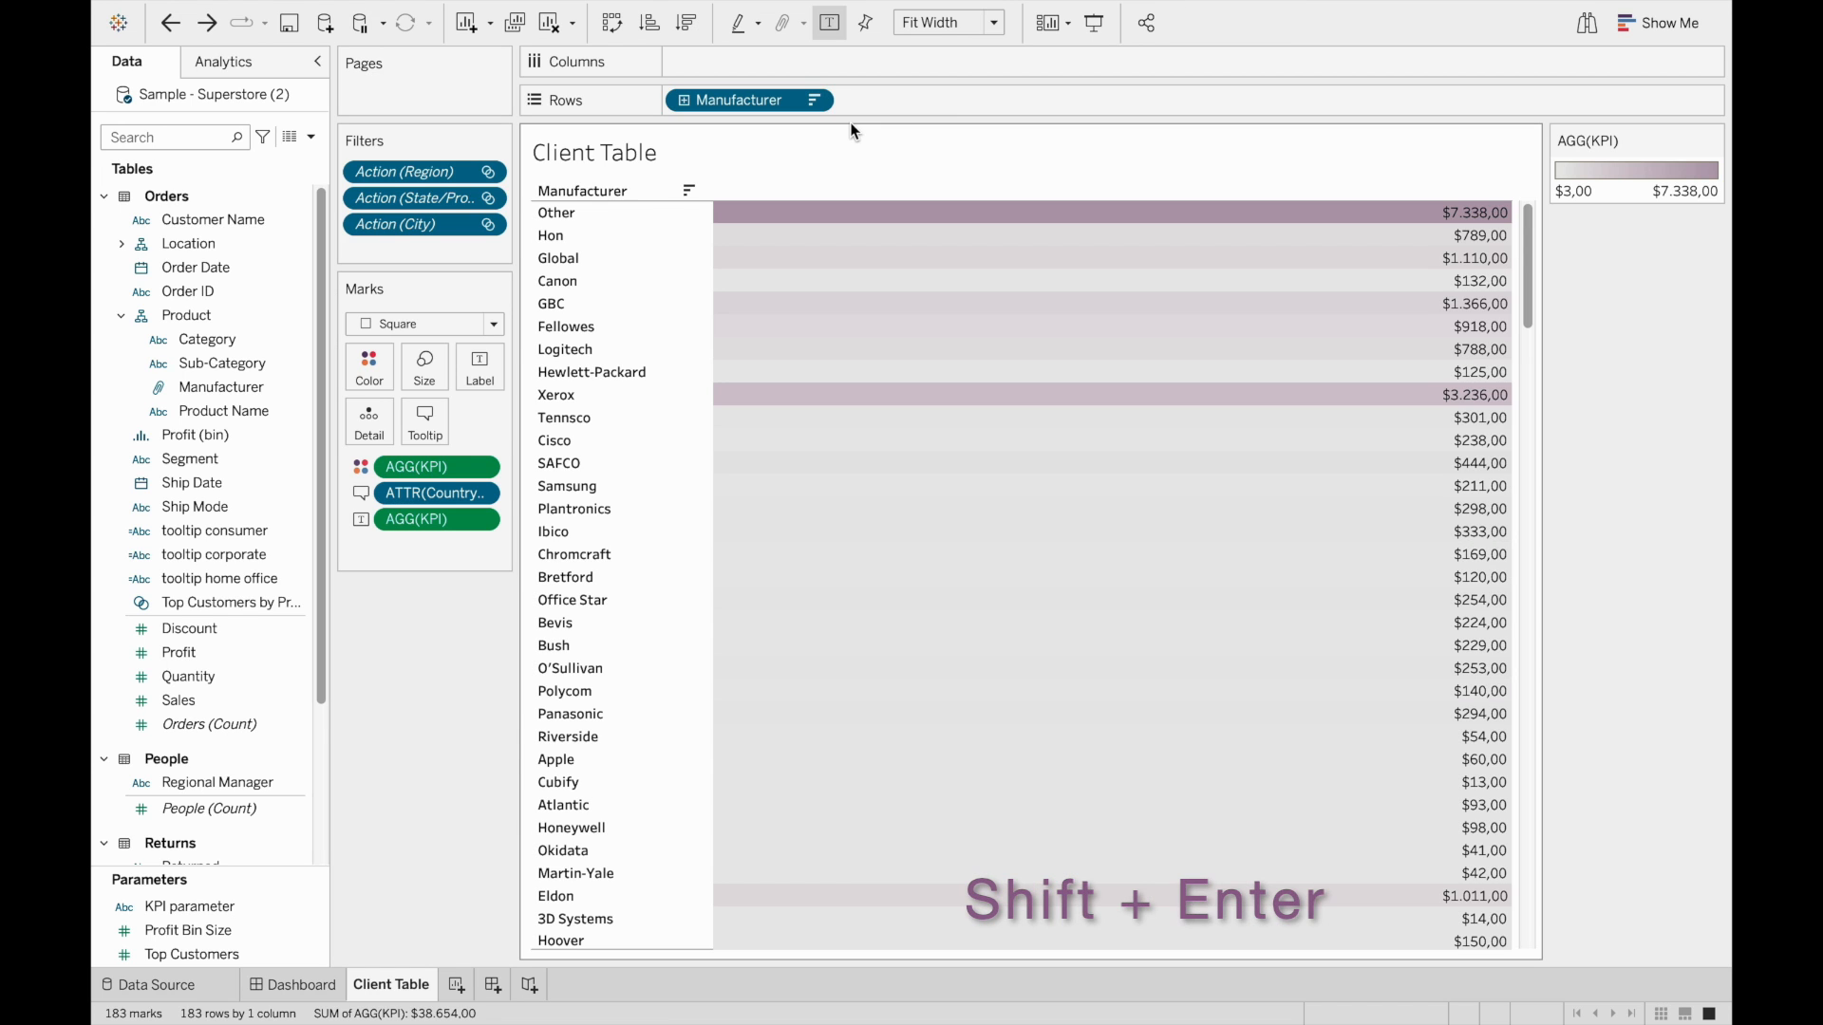
# - Alias the Rows pill as Client with the inline //Client comment, keeping [Manufacturer]
pyautogui.doubleClick(750, 99)
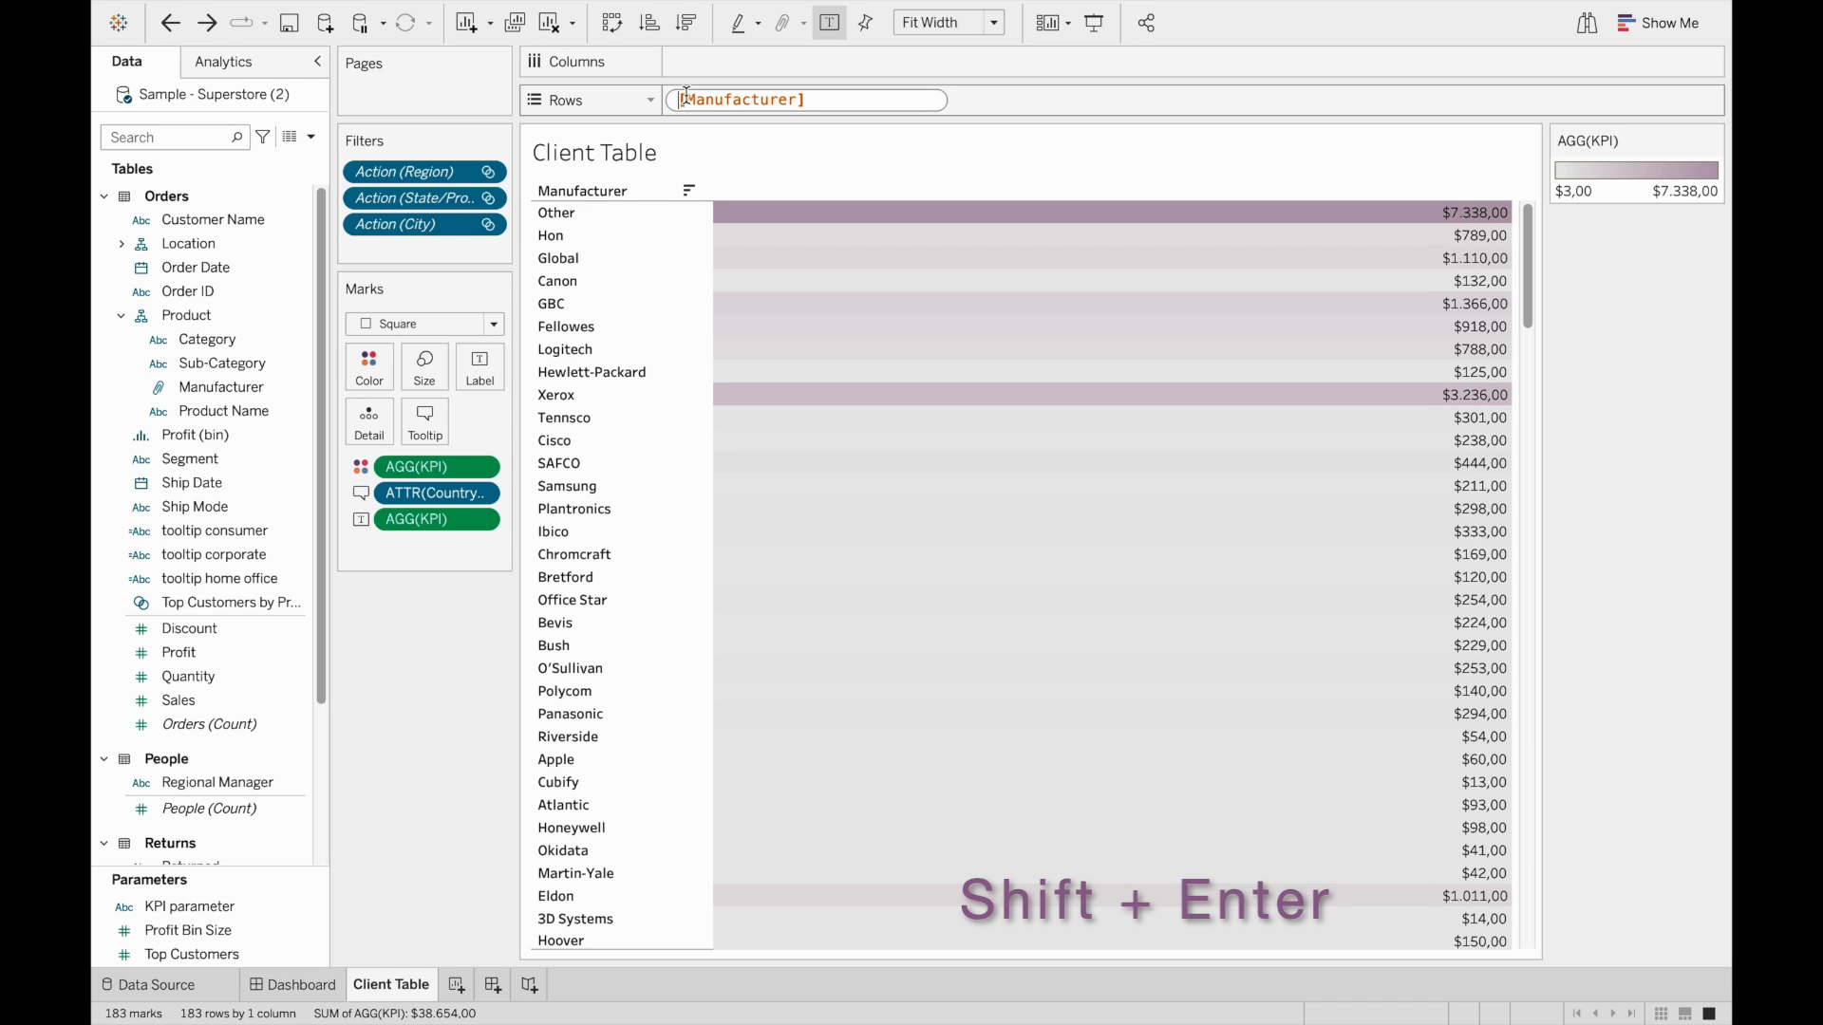
pyautogui.write('//')
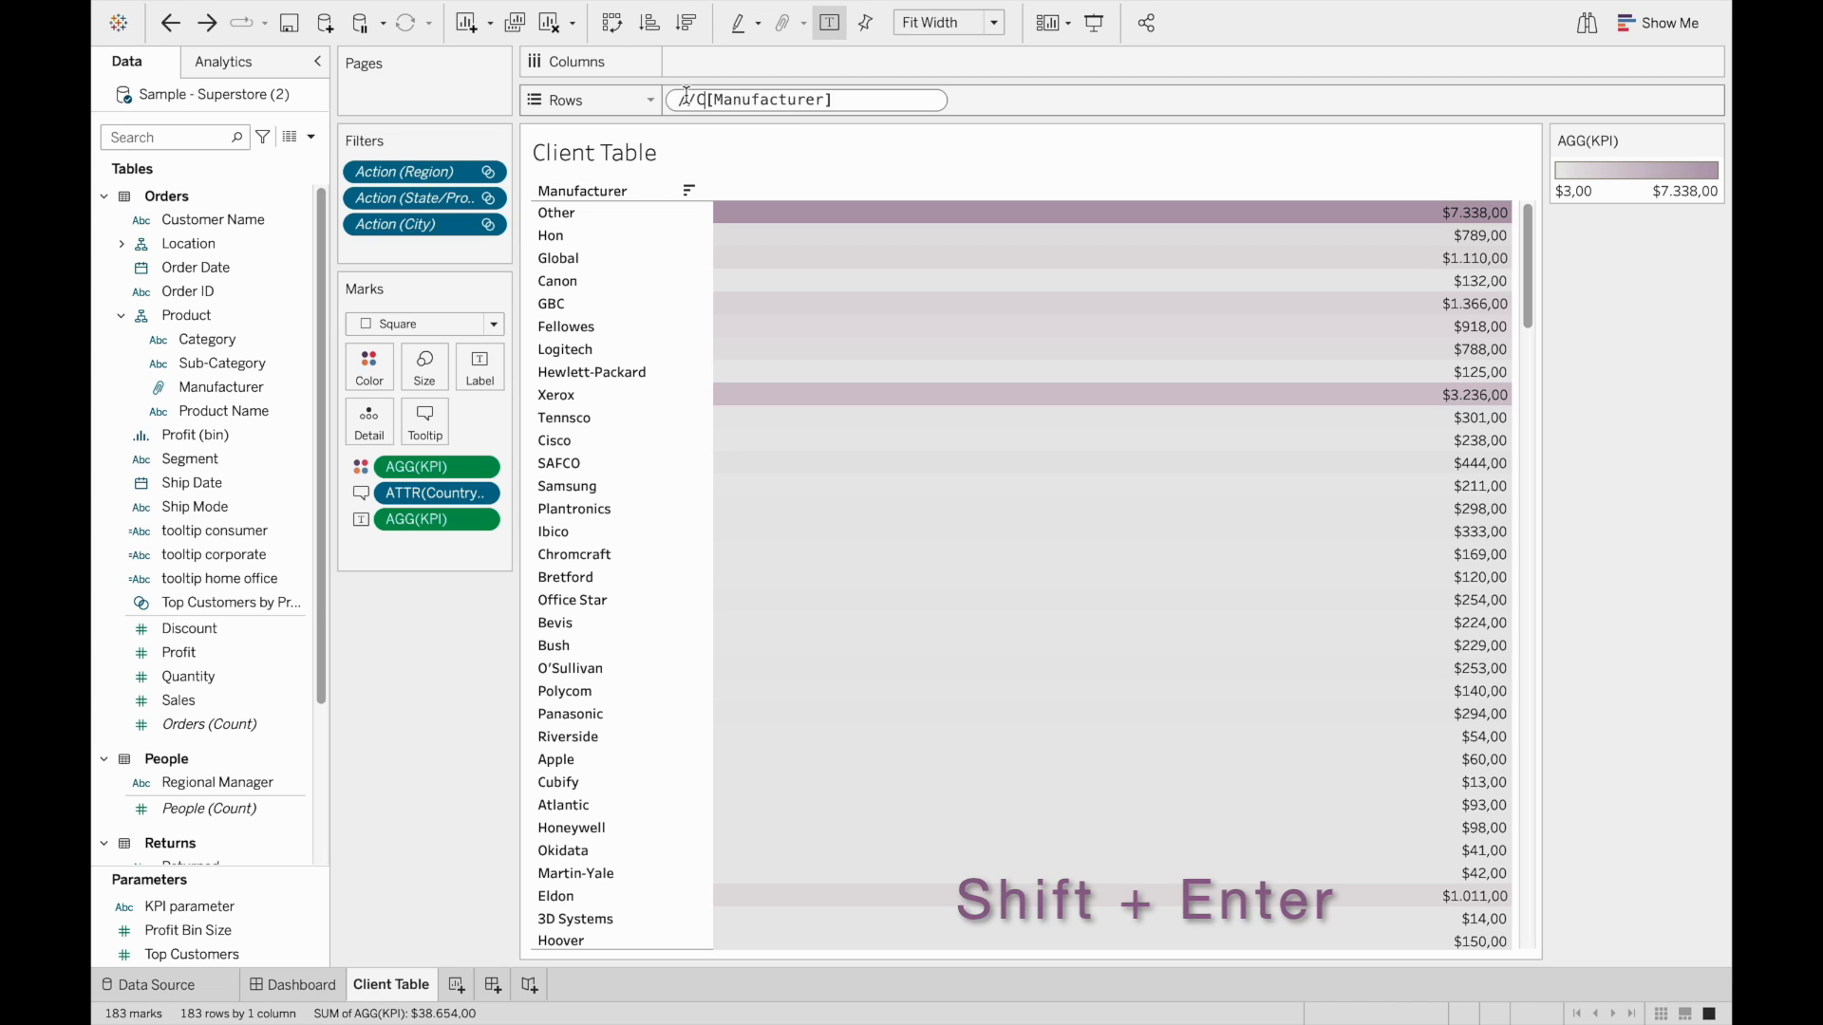
pyautogui.write('Client')
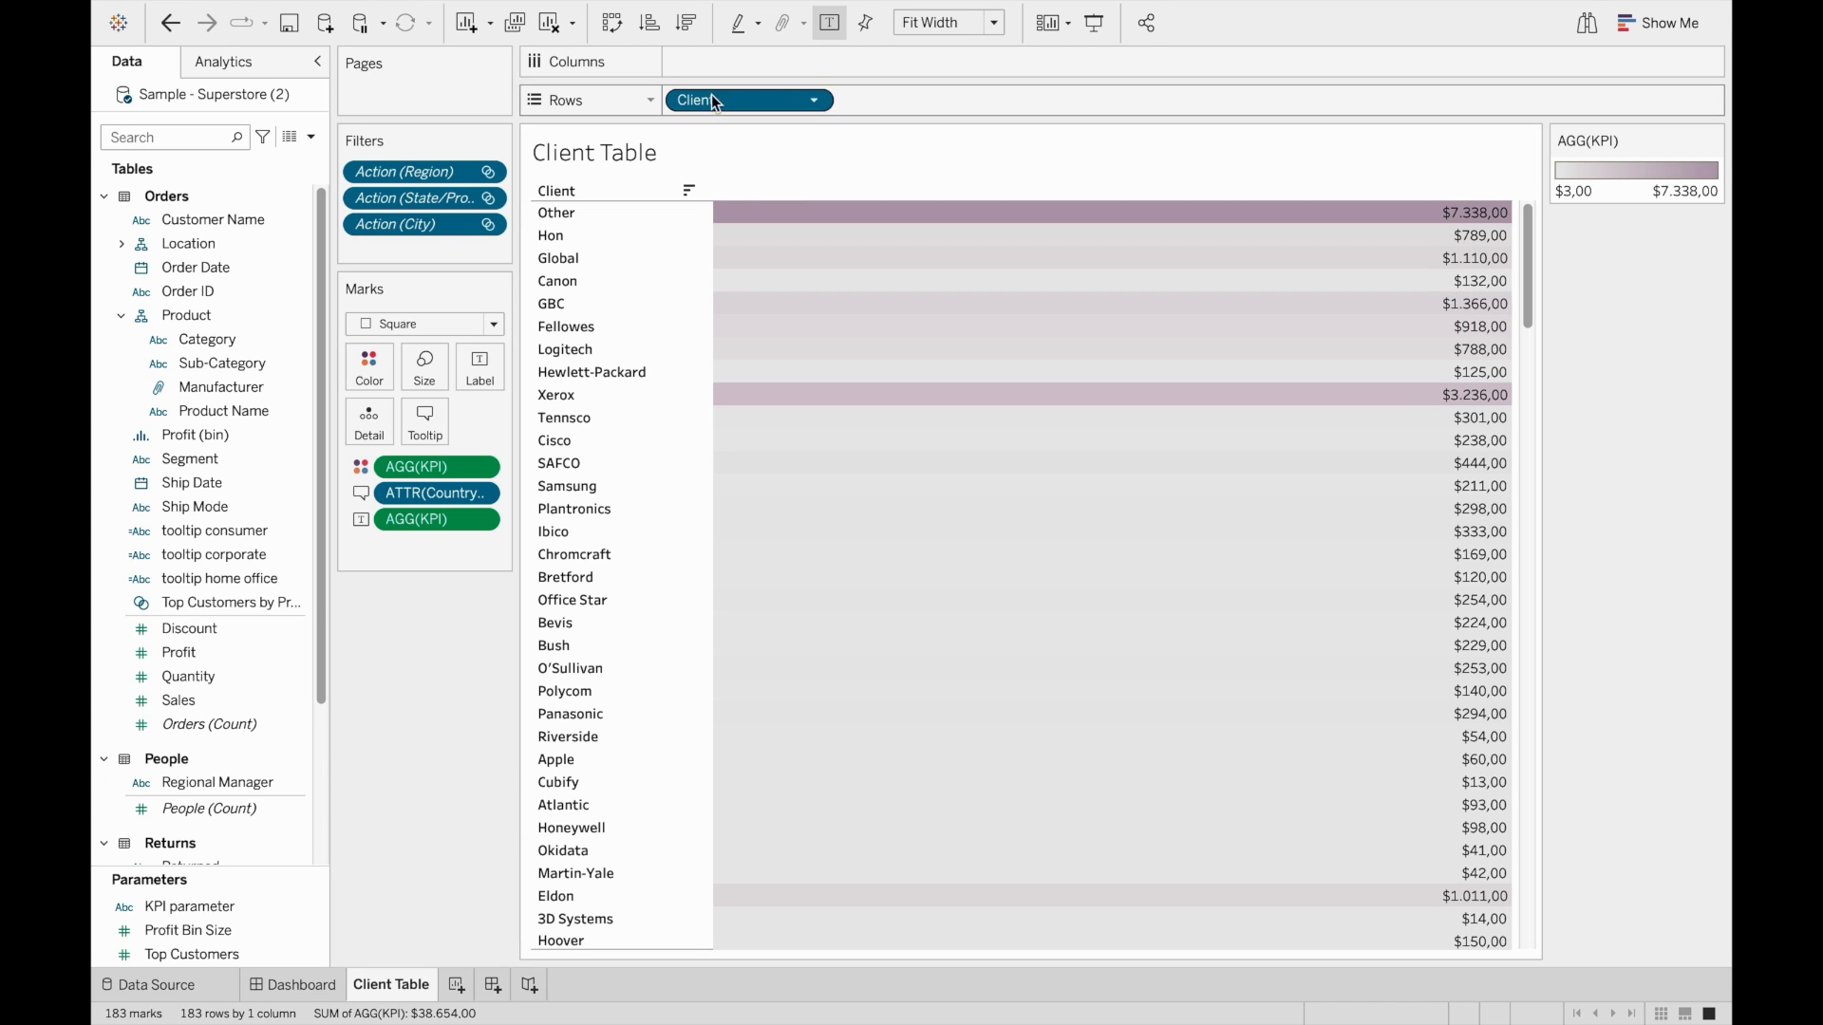
pyautogui.click(220, 387)
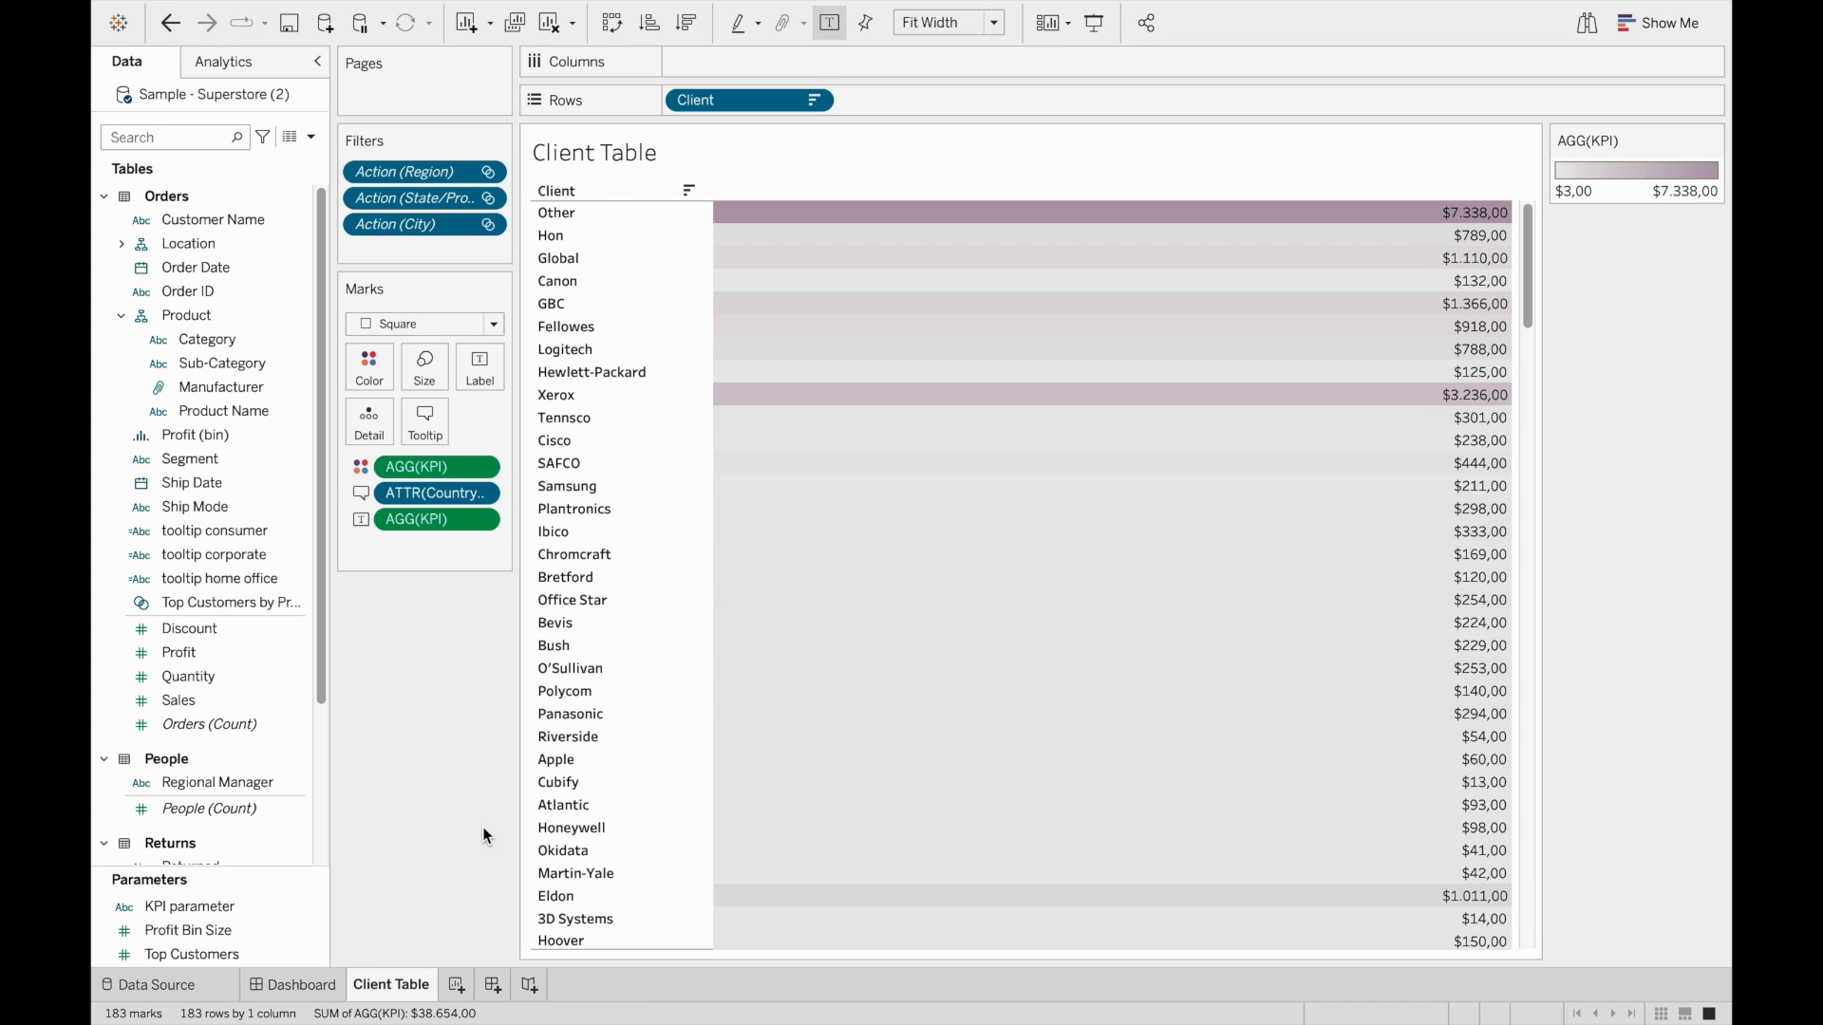
# - List Manufacturer on a new Sheet 6 to confirm its name, then return to Client Table
pyautogui.click(468, 985)
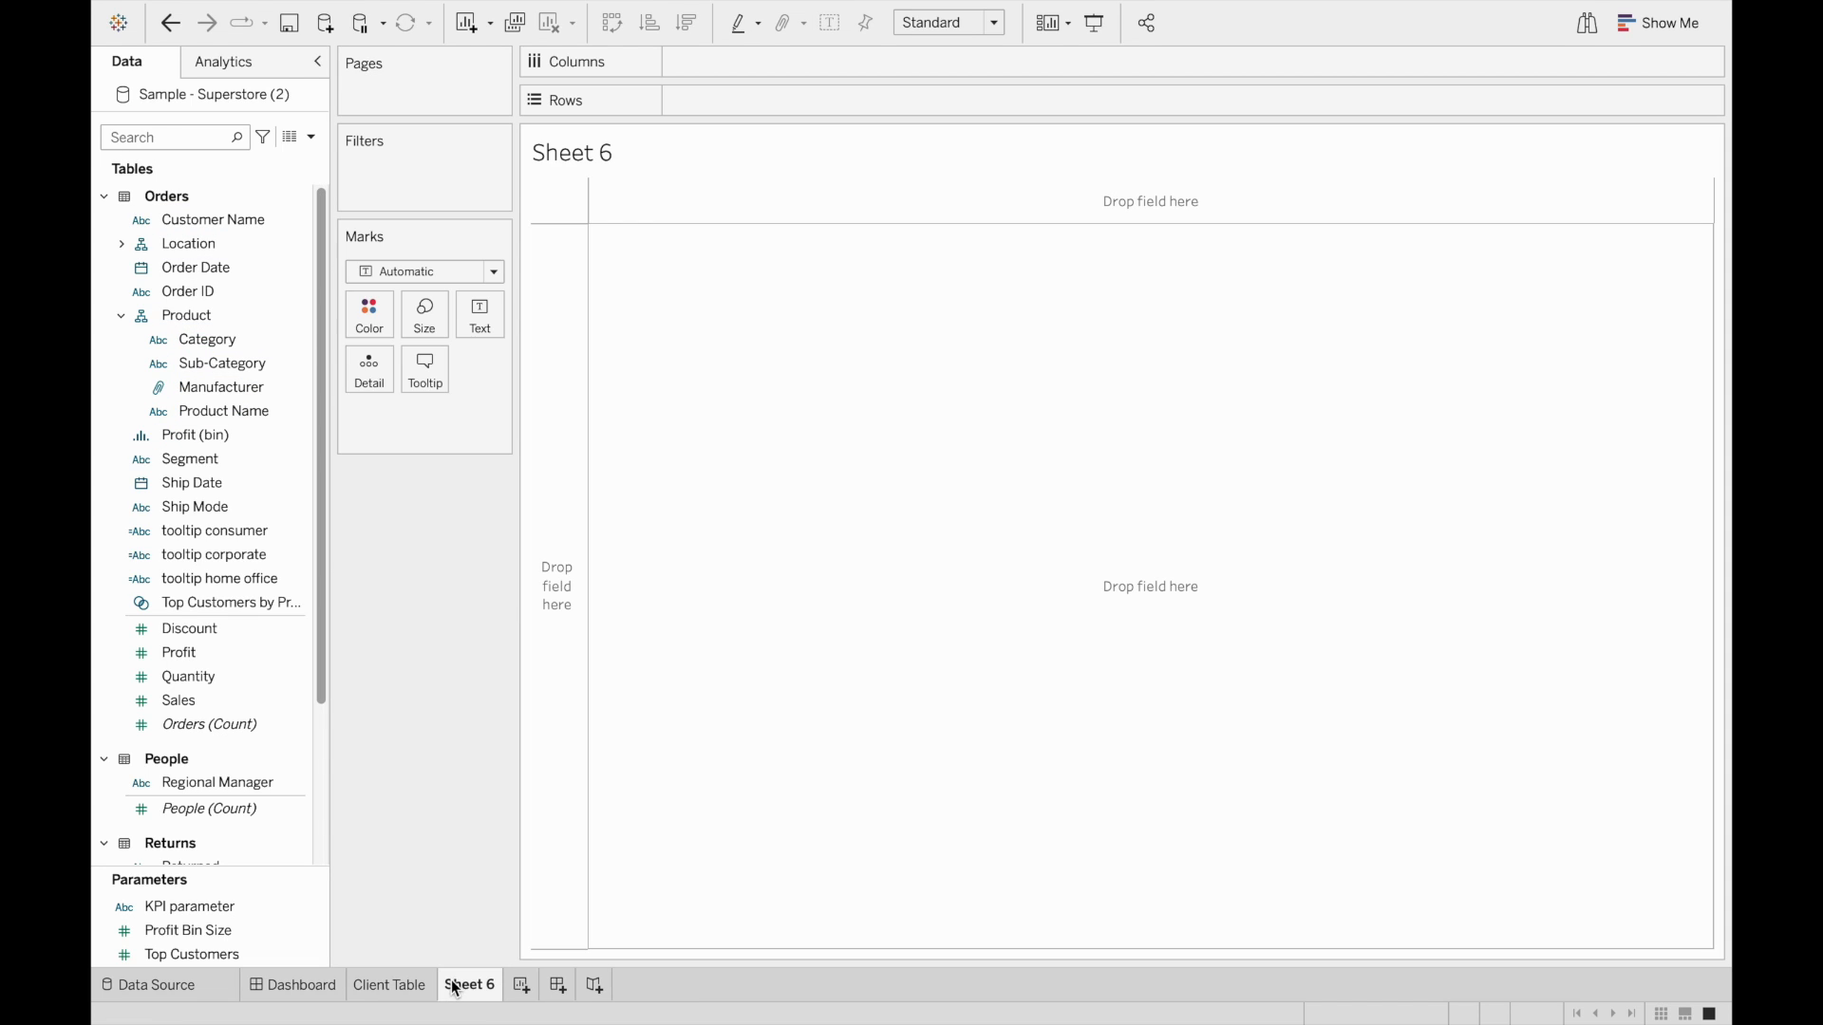
pyautogui.moveTo(221, 387); pyautogui.dragTo(680, 116)
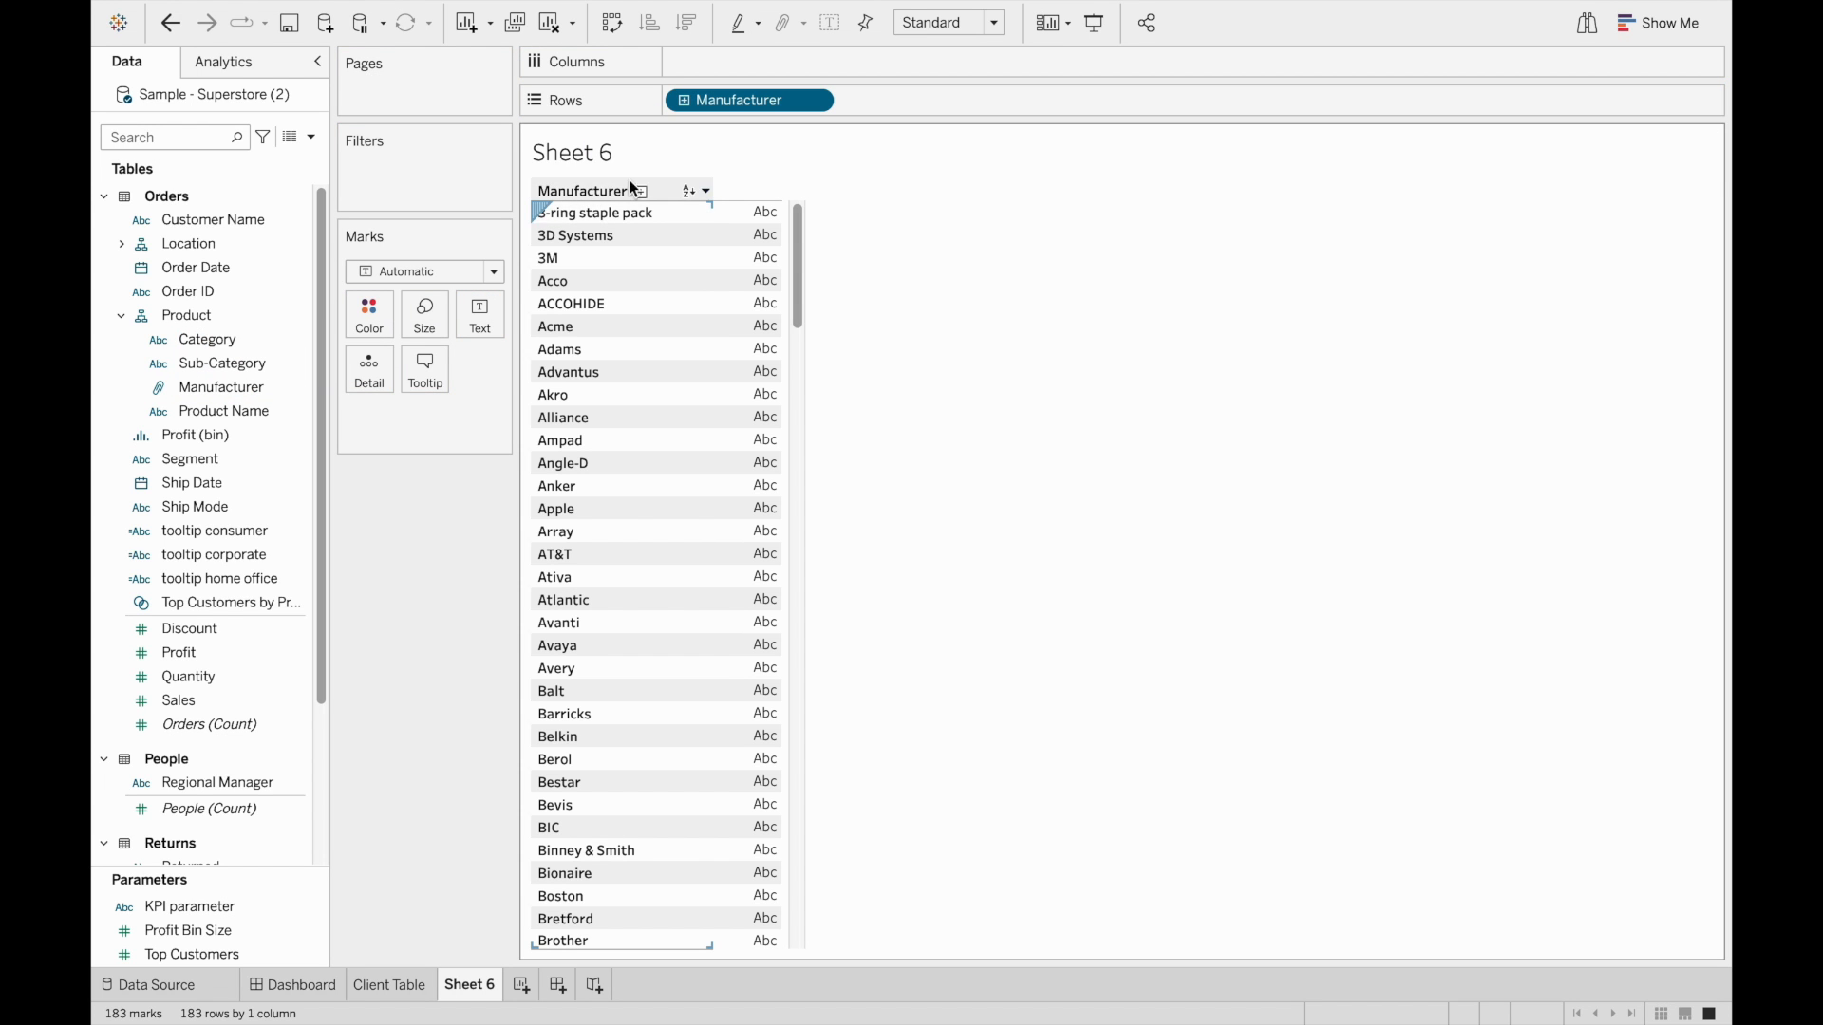
pyautogui.click(207, 338)
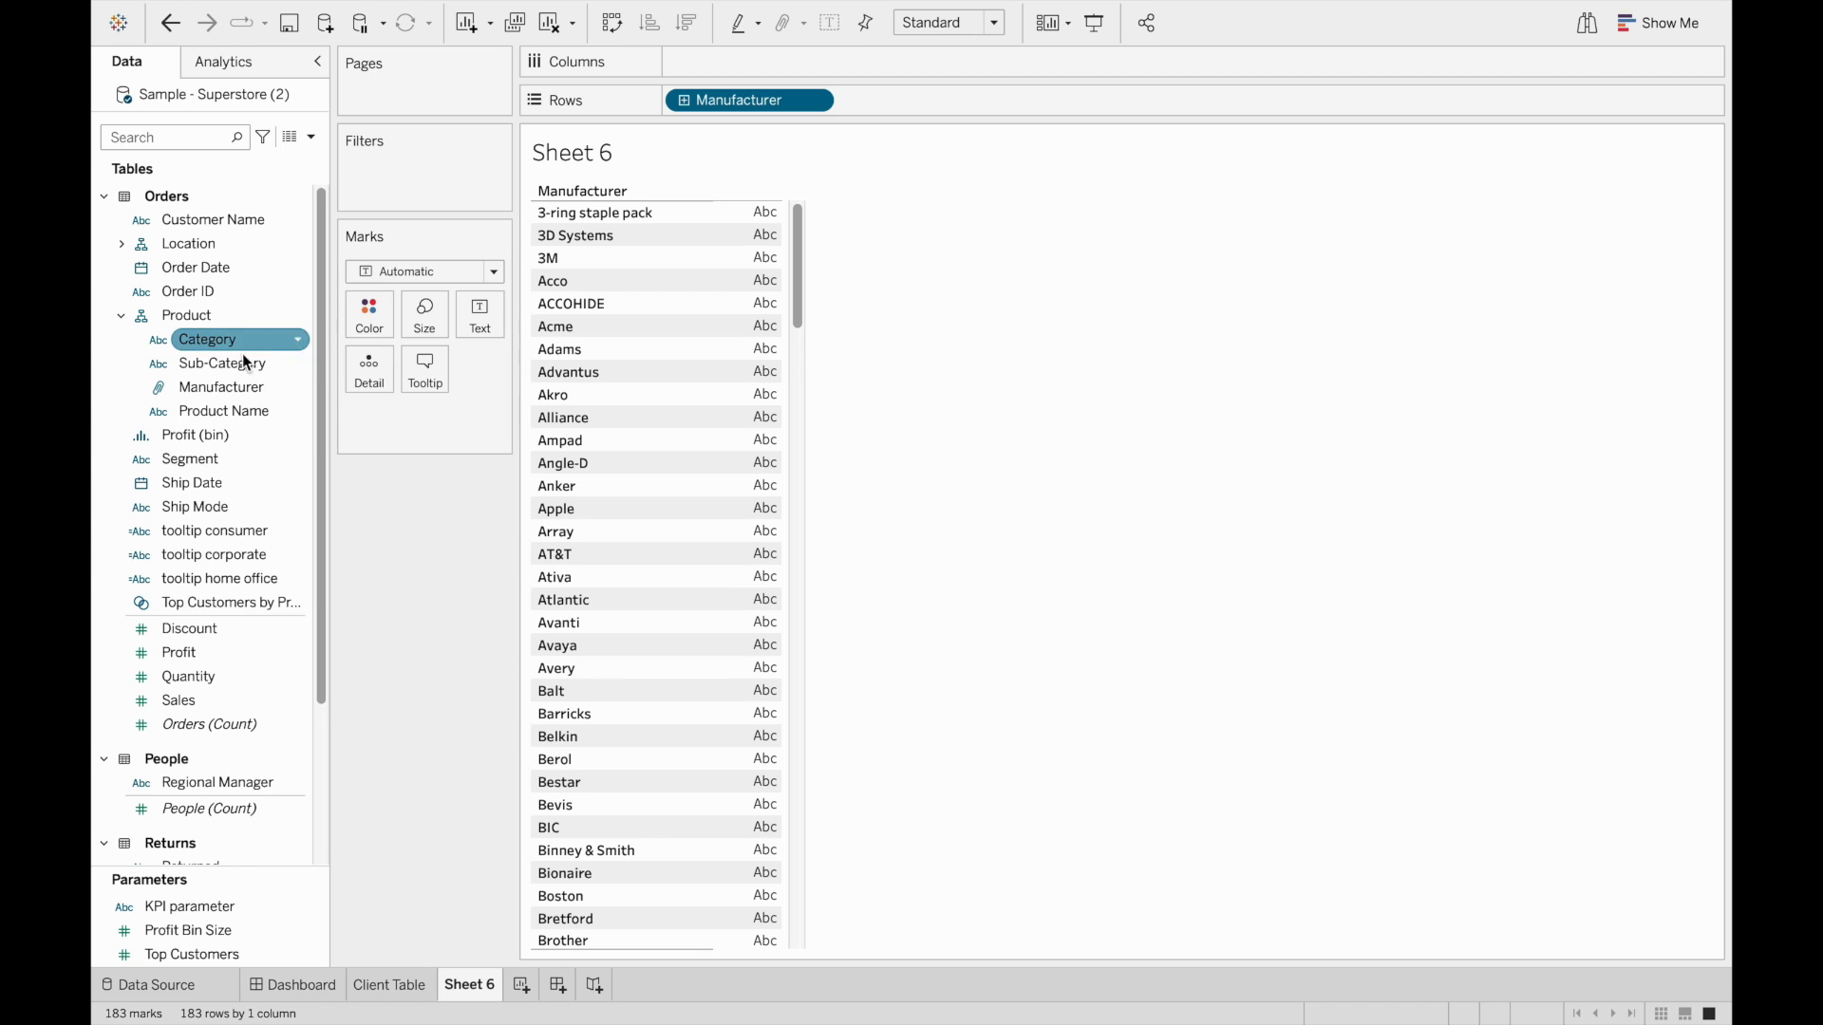
pyautogui.click(391, 985)
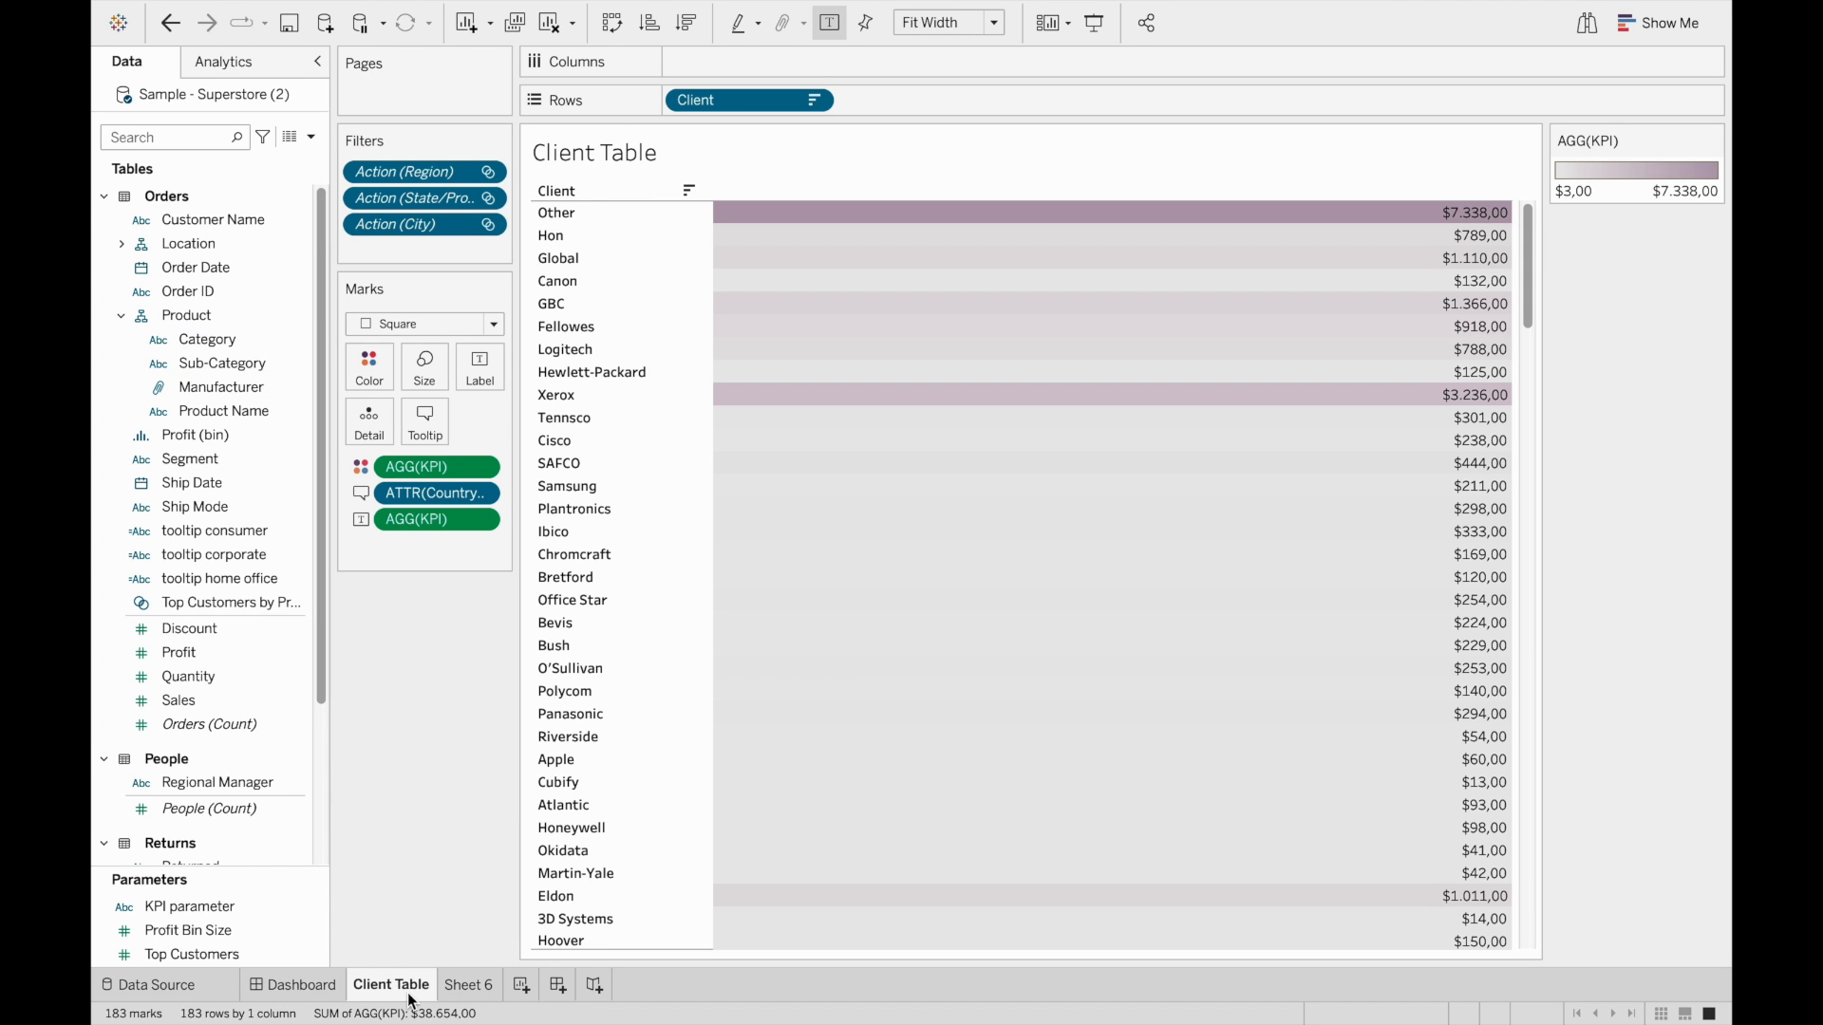